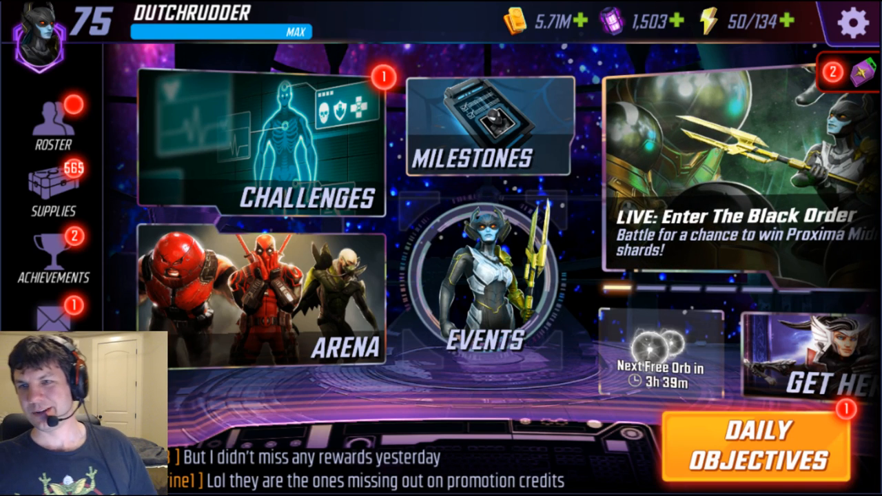
Show the Milestone Selection list with Save the World, High Roller and World Warrior events
click(488, 131)
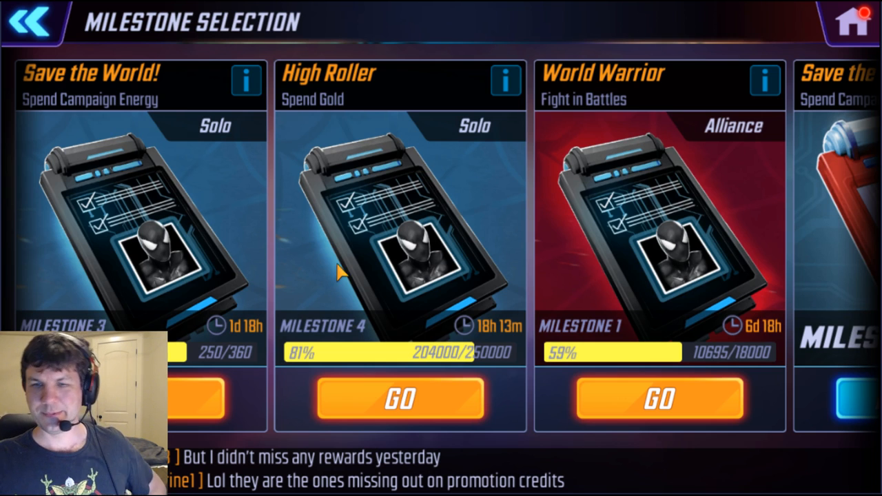
mouse_move(689, 190)
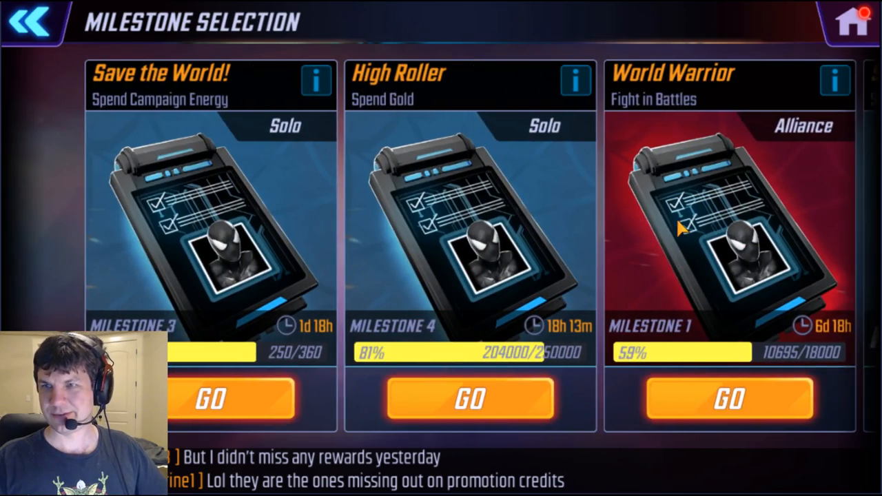
scroll(left, 3)
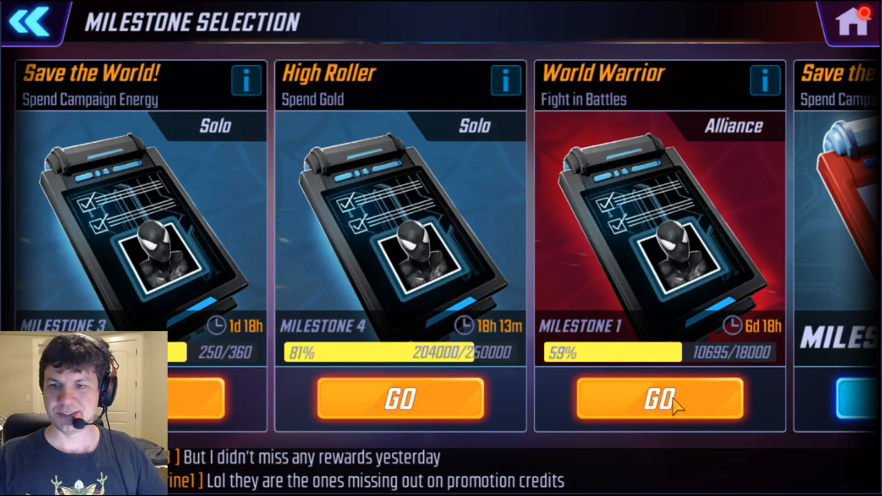
click(659, 399)
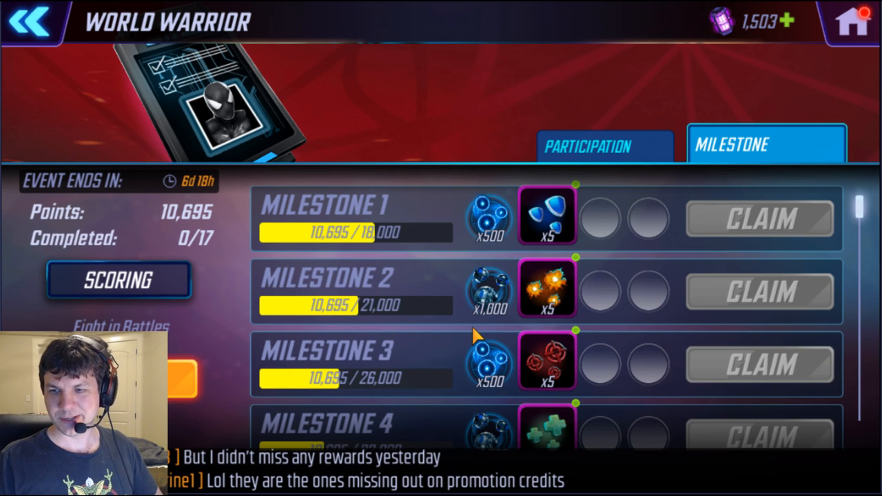
mouse_move(168, 319)
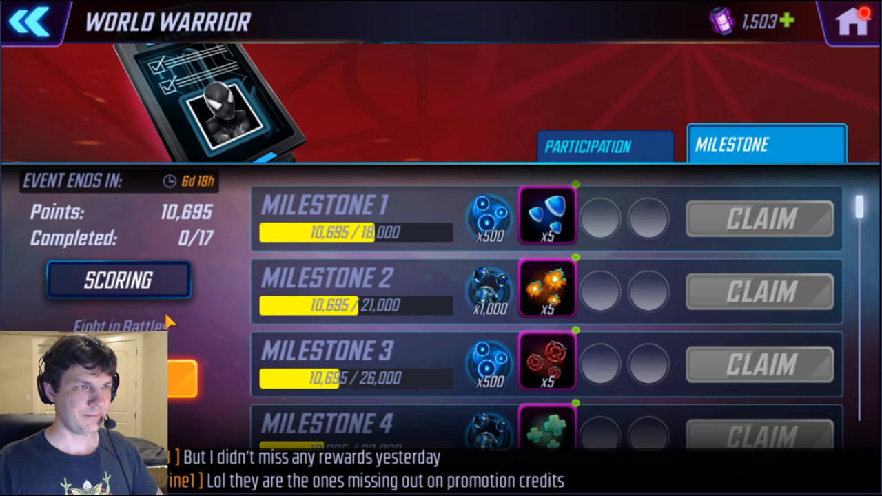
mouse_move(482, 362)
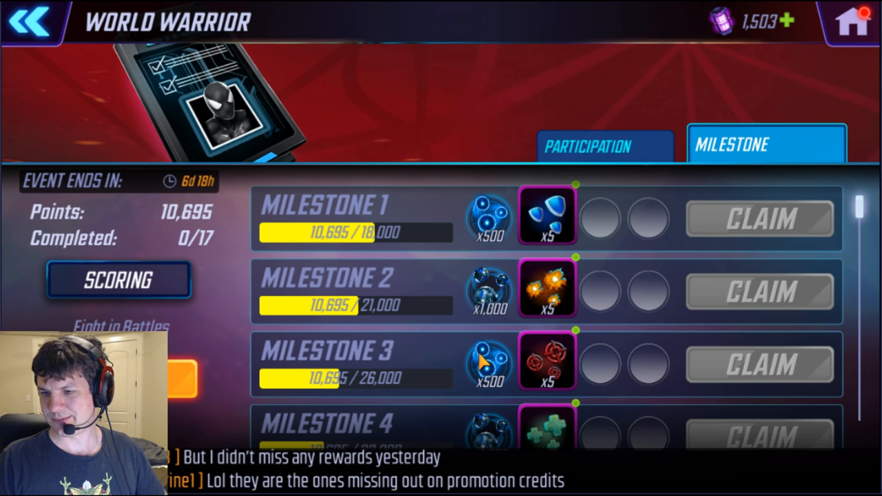
scroll(down, 3)
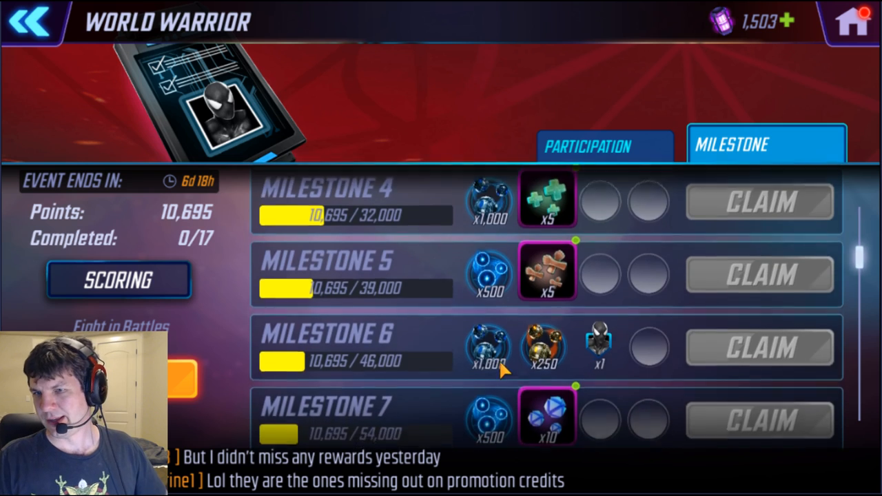
scroll(down, 3)
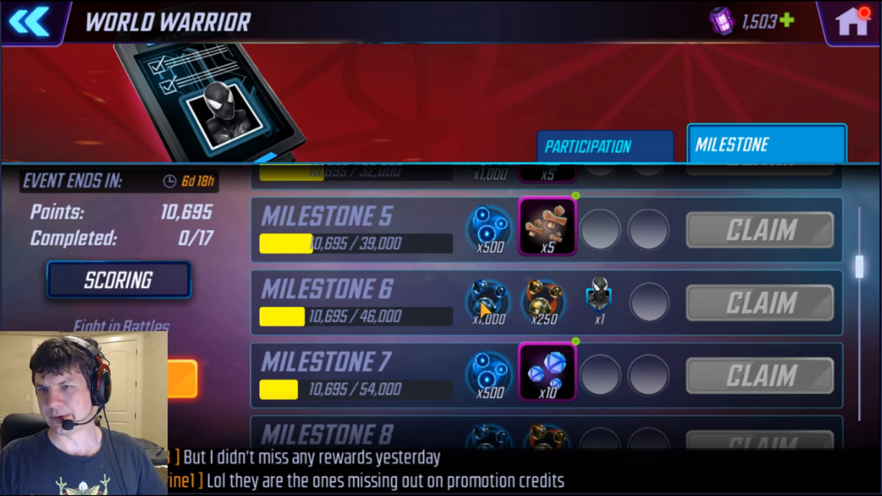
scroll(down, 3)
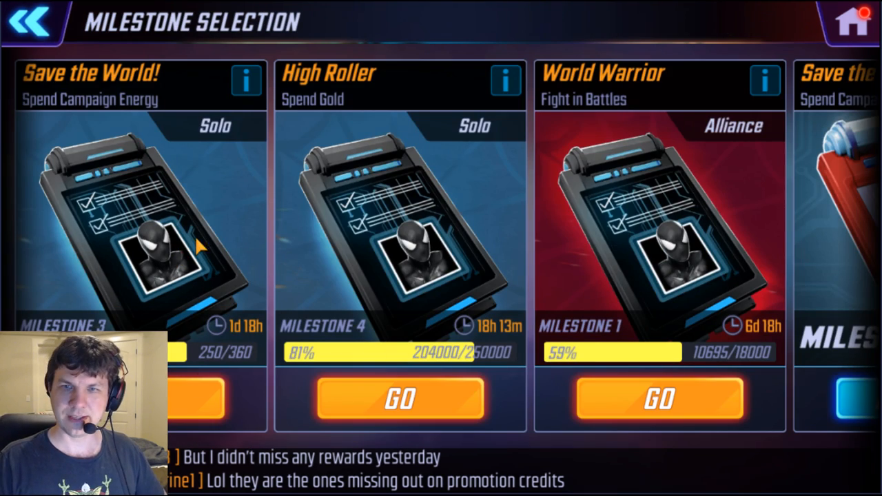
mouse_move(223, 193)
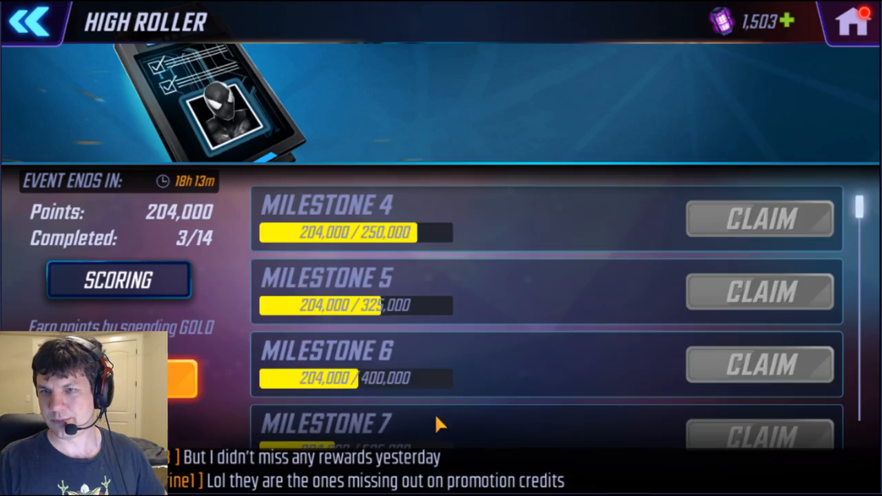
Scroll through the High Roller and Save the World milestone reward lists
scroll(down, 3)
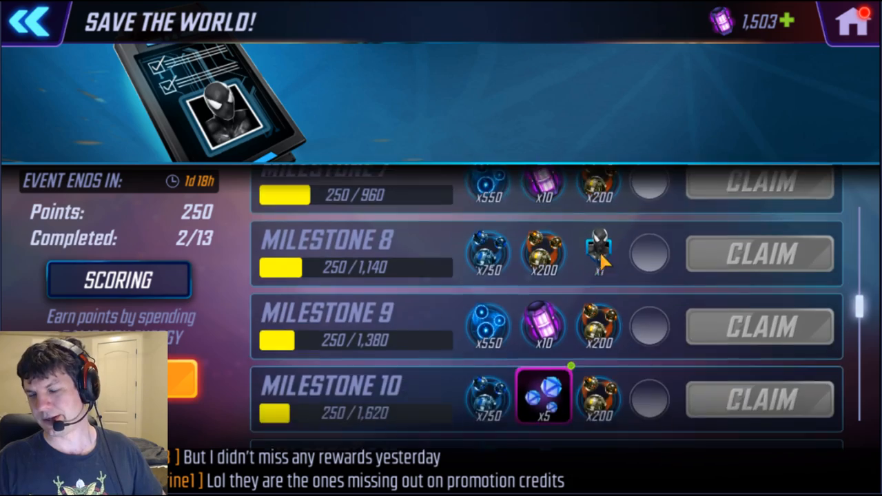
scroll(down, 3)
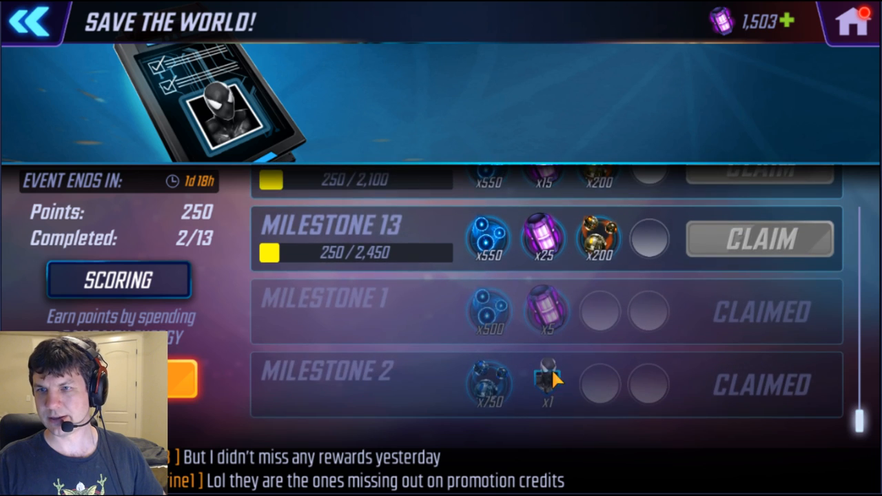
scroll(down, 3)
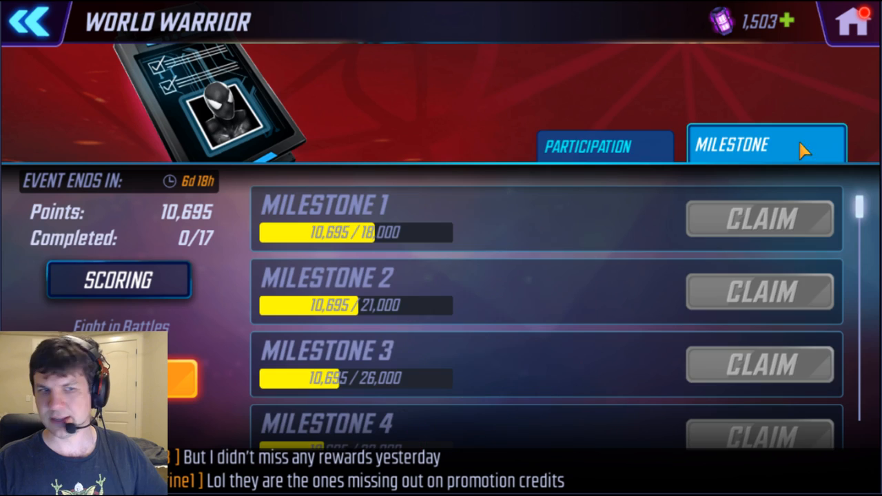
Scroll to World Warrior milestone 17, check the T4 Ability Material inventory, then leave the game
scroll(down, 3)
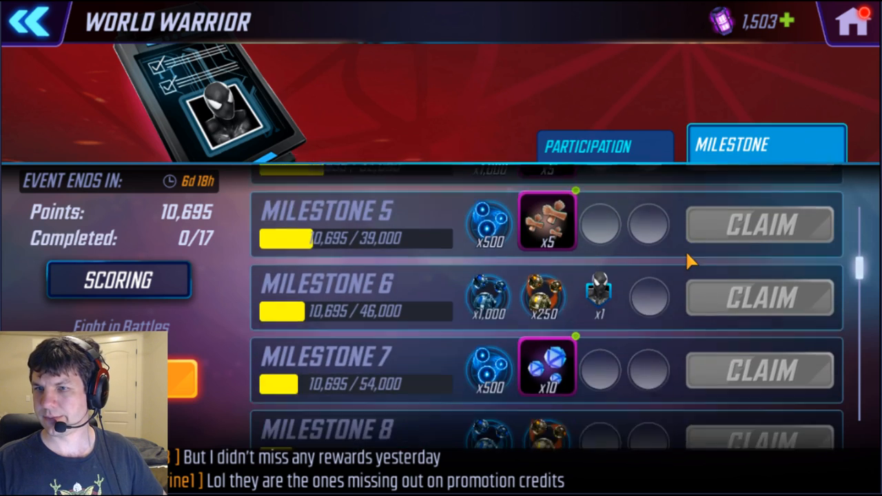
scroll(down, 3)
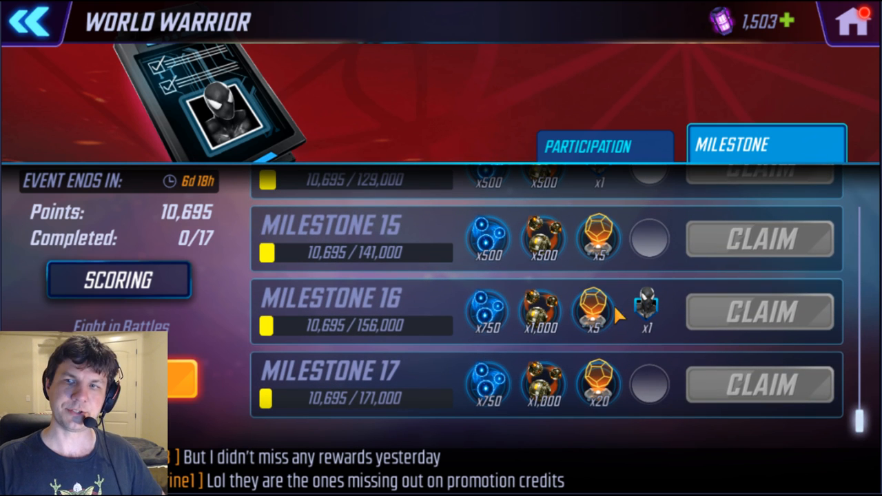
click(595, 312)
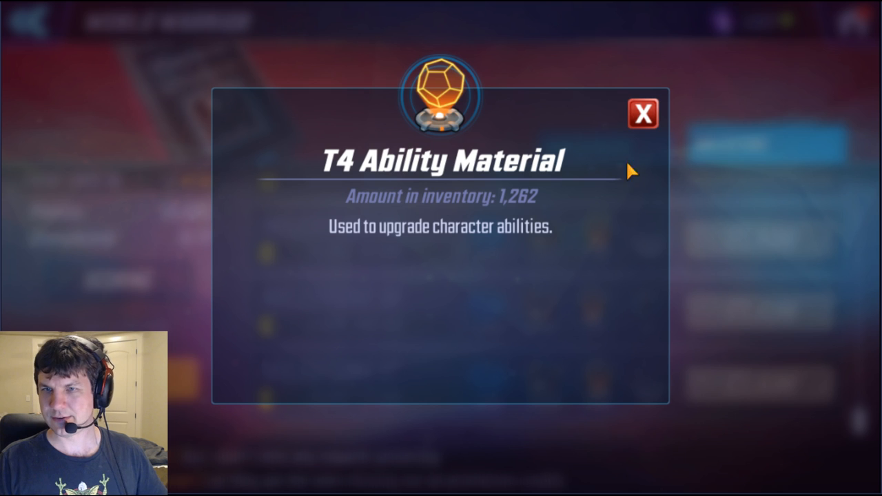
click(643, 113)
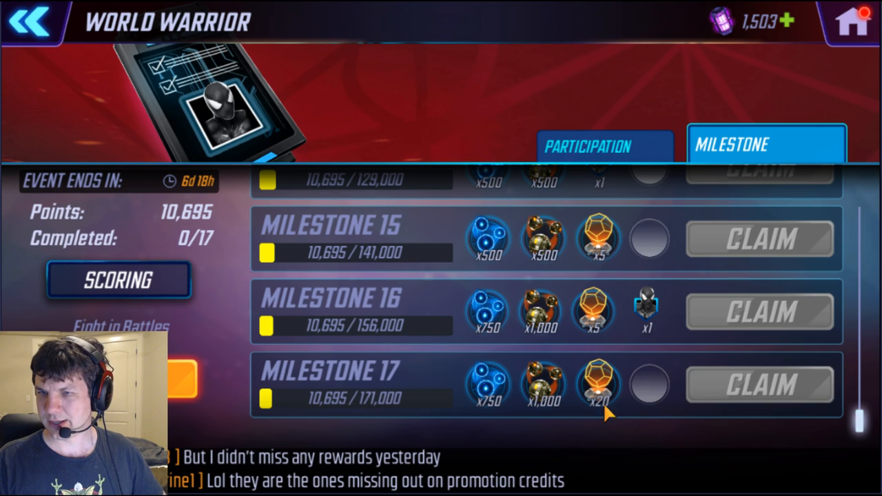
mouse_move(386, 297)
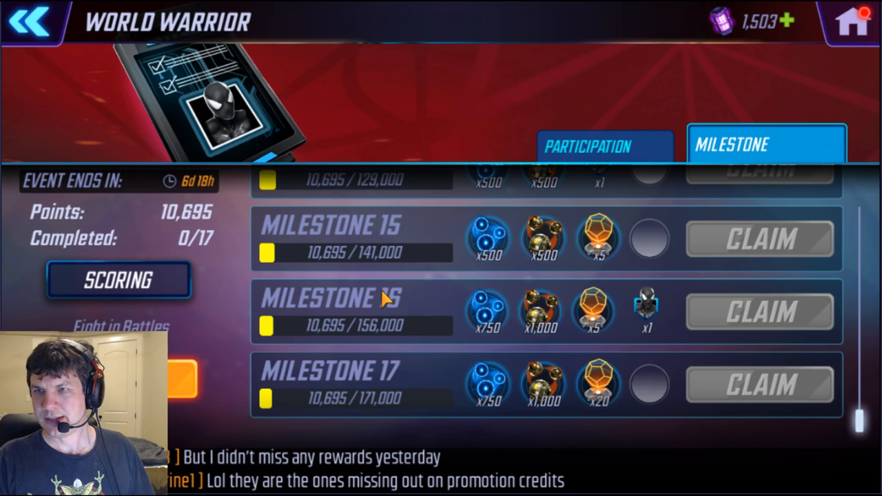
click(31, 22)
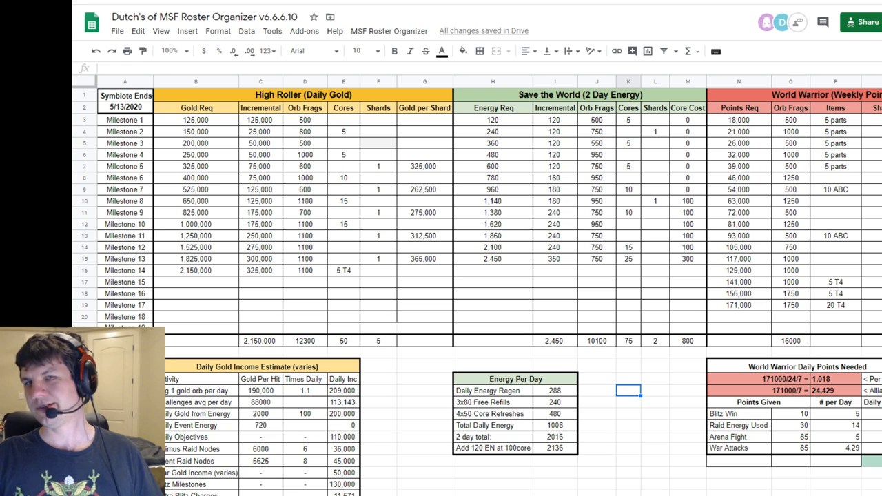
Reveal cell A2's formula =date(2020,4,15)+28 behind the 5/13/2020 Symbiote end date
click(124, 107)
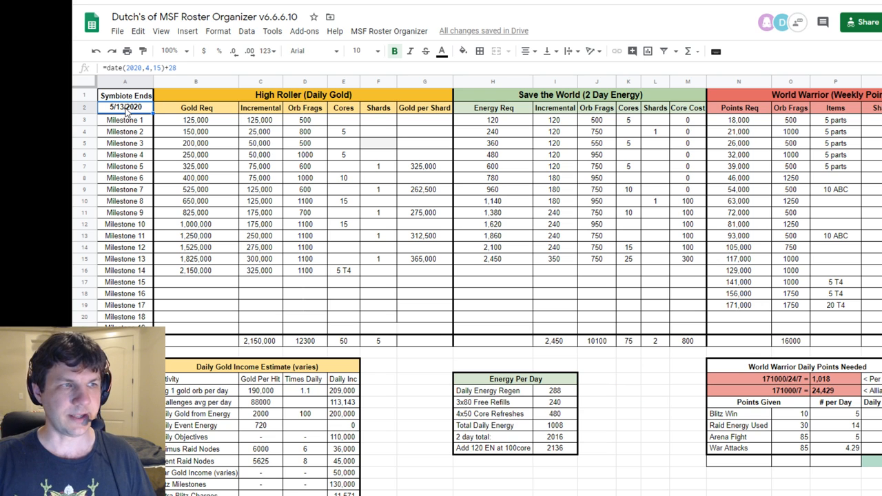
mouse_move(292, 201)
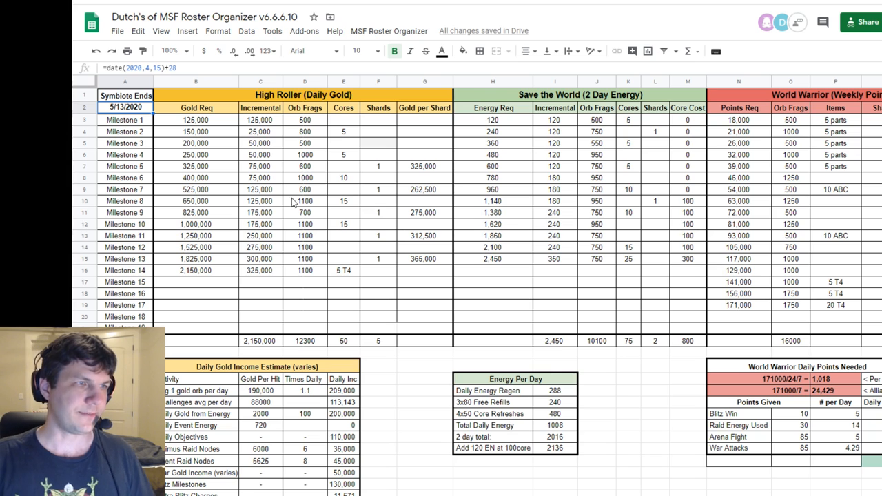
mouse_move(660, 397)
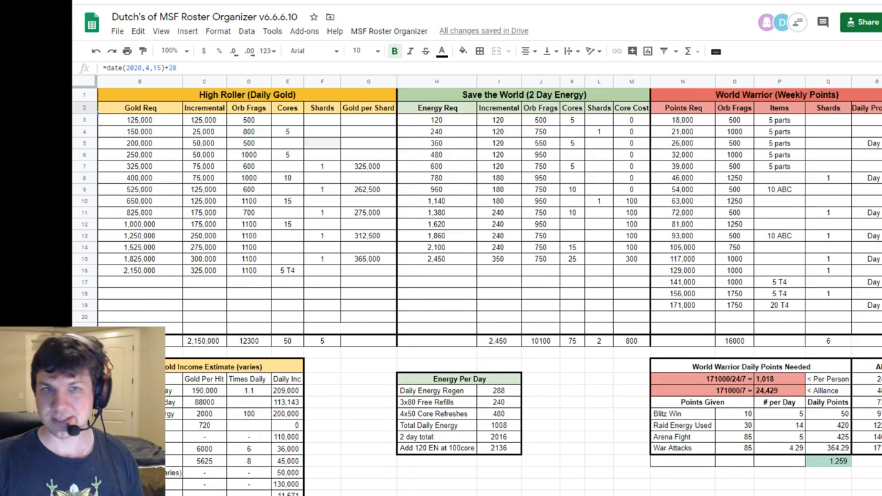
Scroll right to the Blitz Milestone Gold Payout table and Symbiote sections
scroll(right, 3)
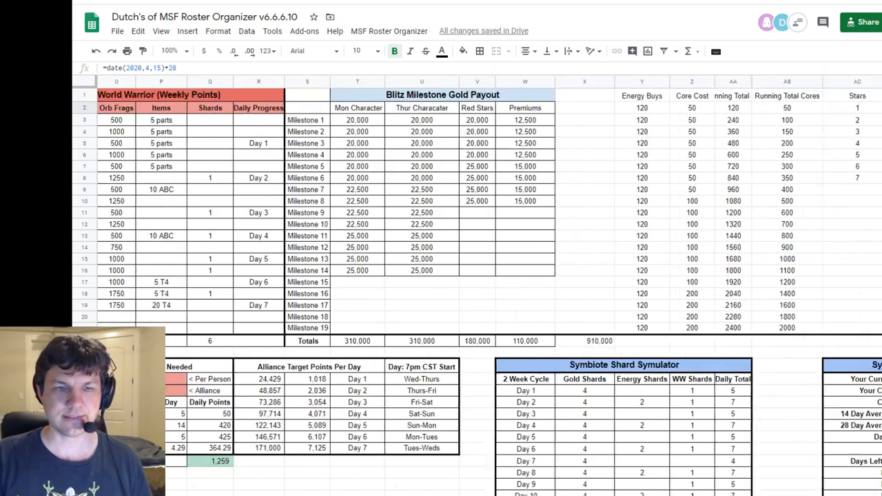
scroll(right, 3)
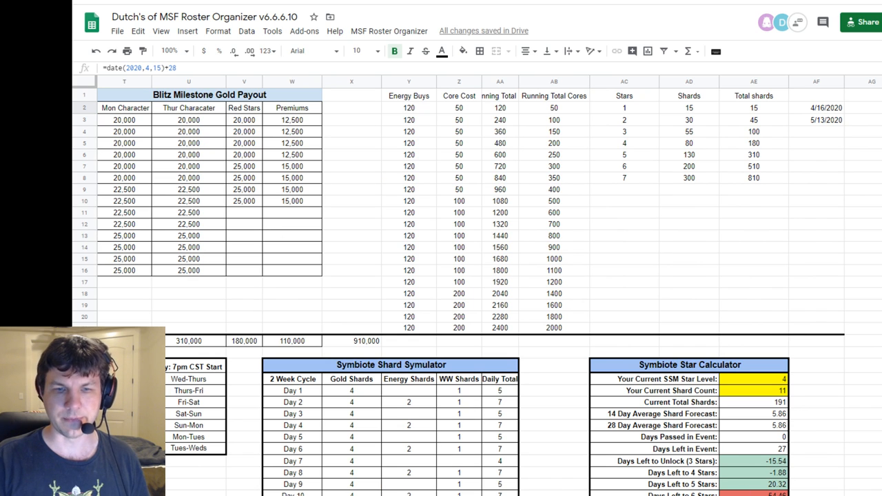
scroll(left, 3)
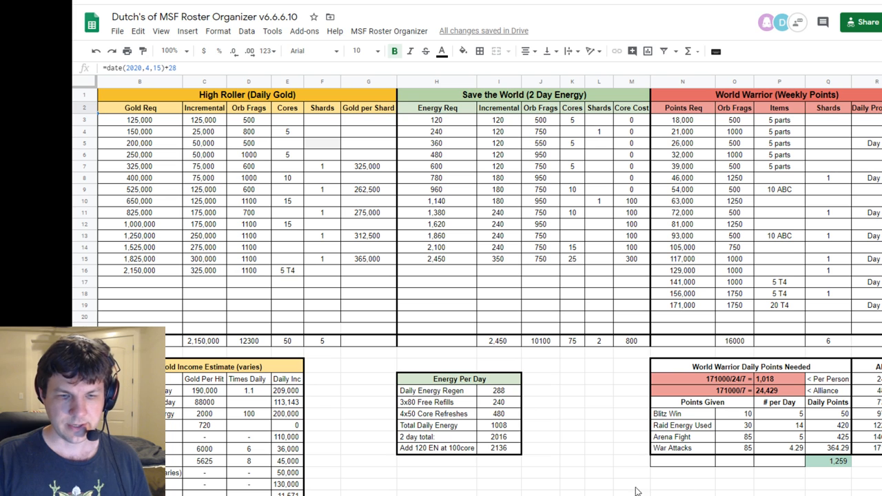
scroll(right, 3)
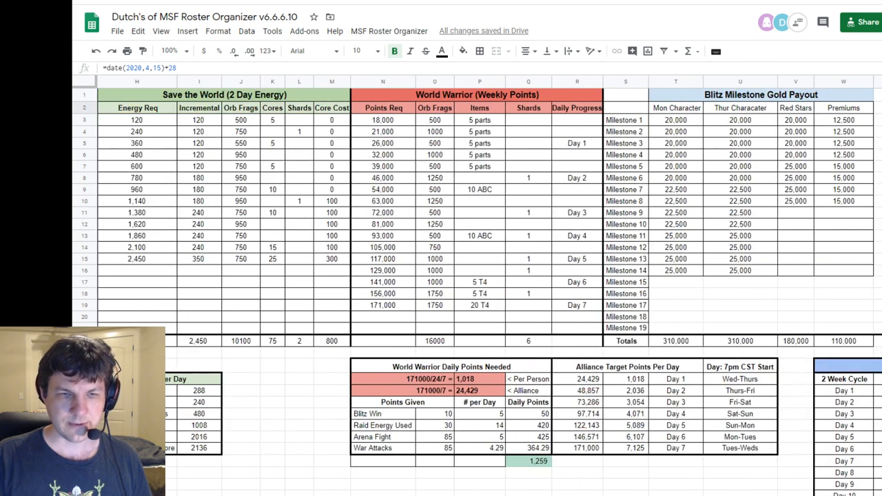
scroll(right, 3)
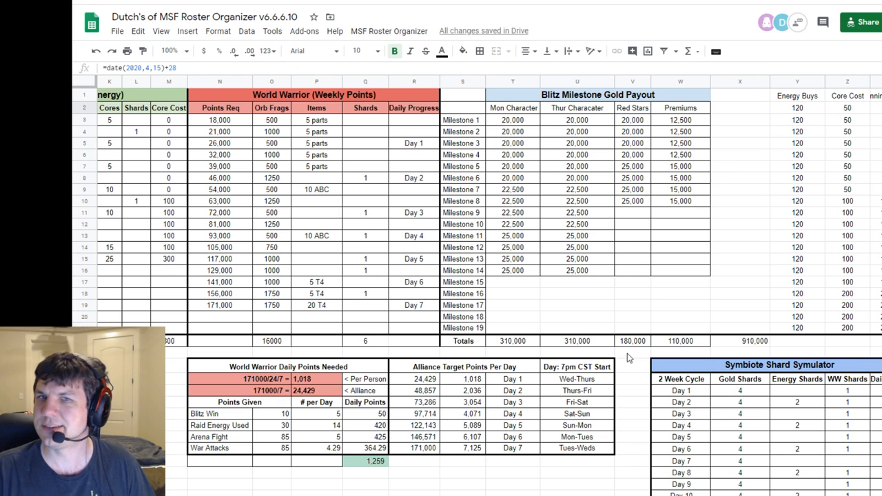
Scroll down and right to the Symbiote Shard Symulator and Star Calculator
scroll(down, 3)
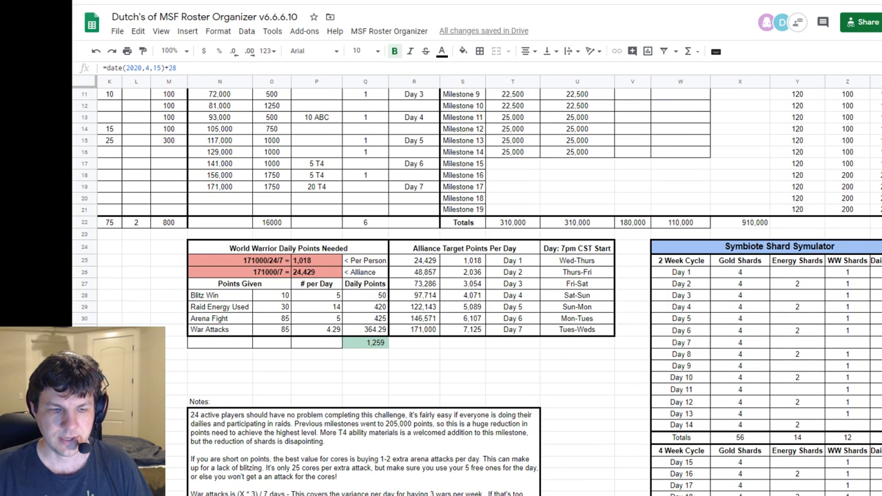
scroll(right, 3)
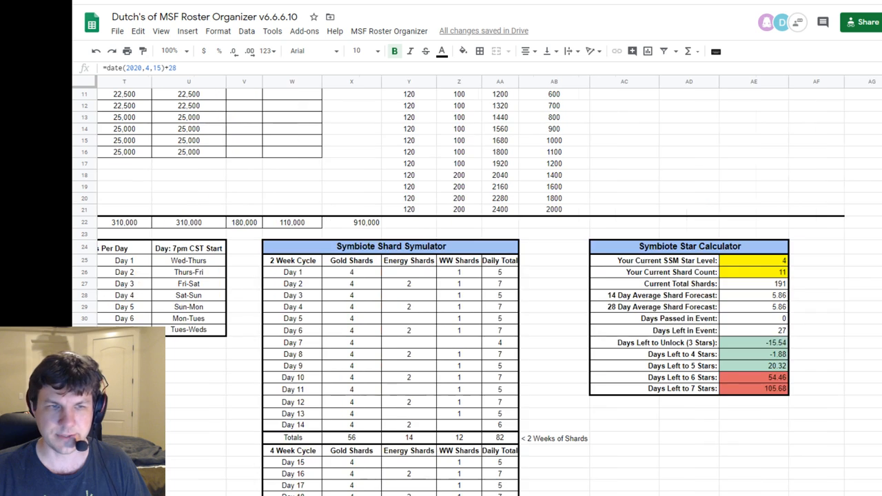
scroll(down, 3)
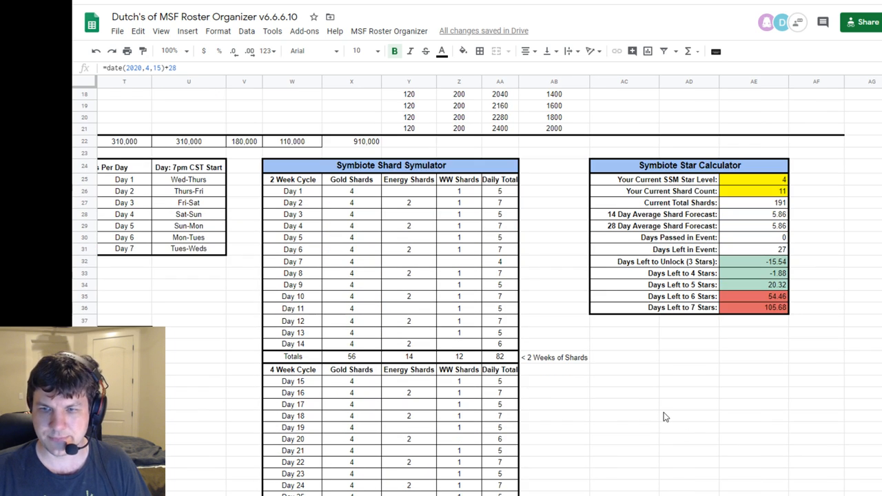
scroll(down, 3)
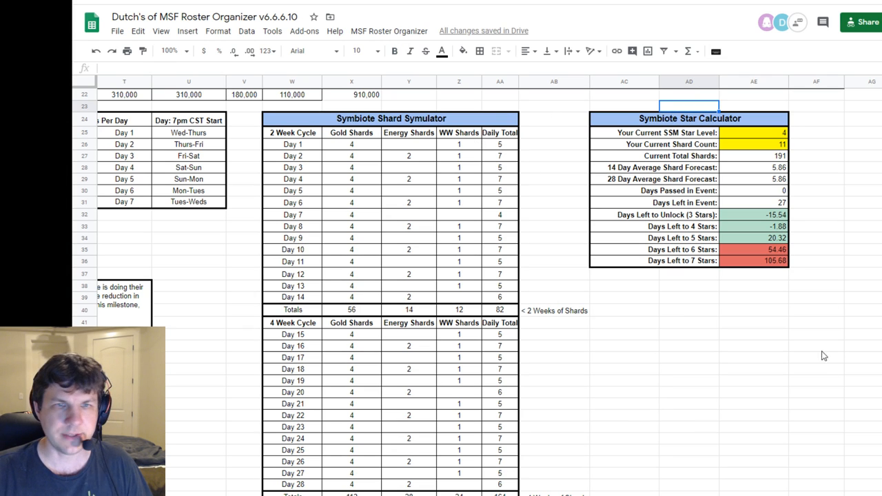
click(816, 119)
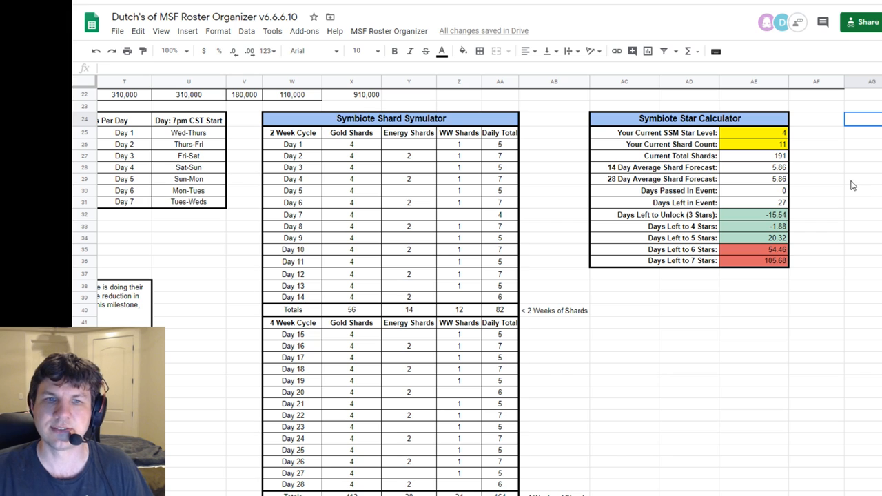
click(752, 132)
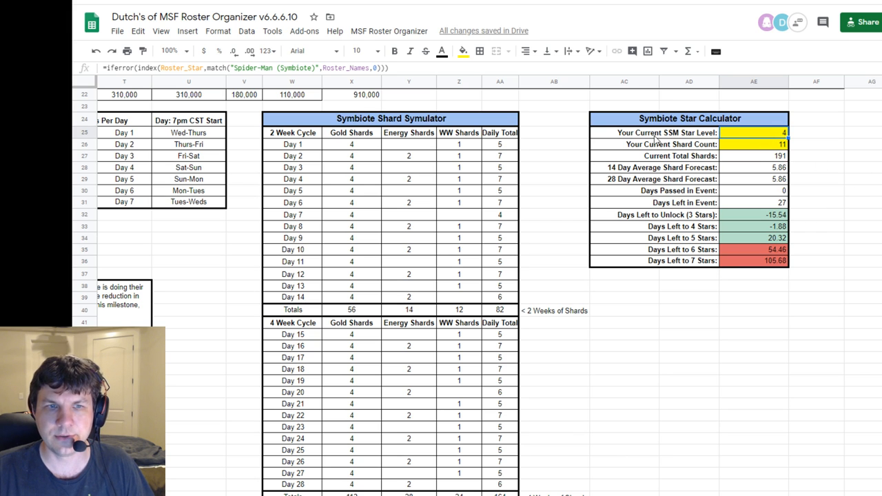
click(683, 133)
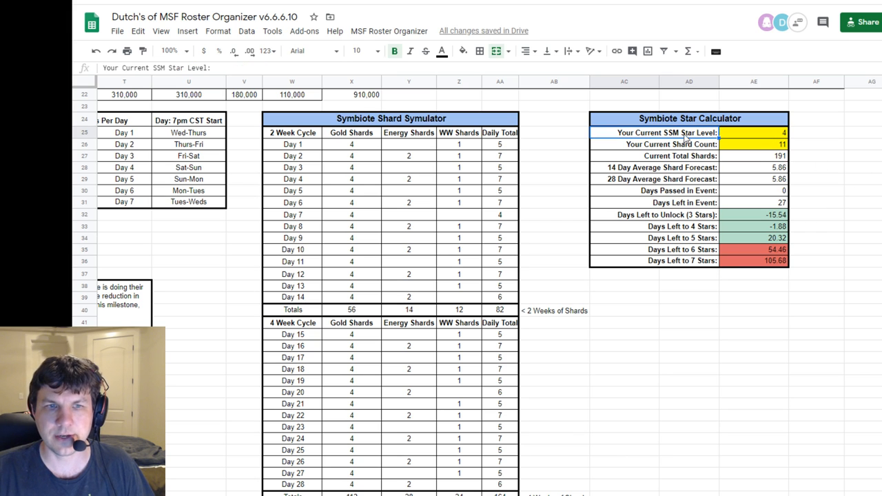
click(753, 132)
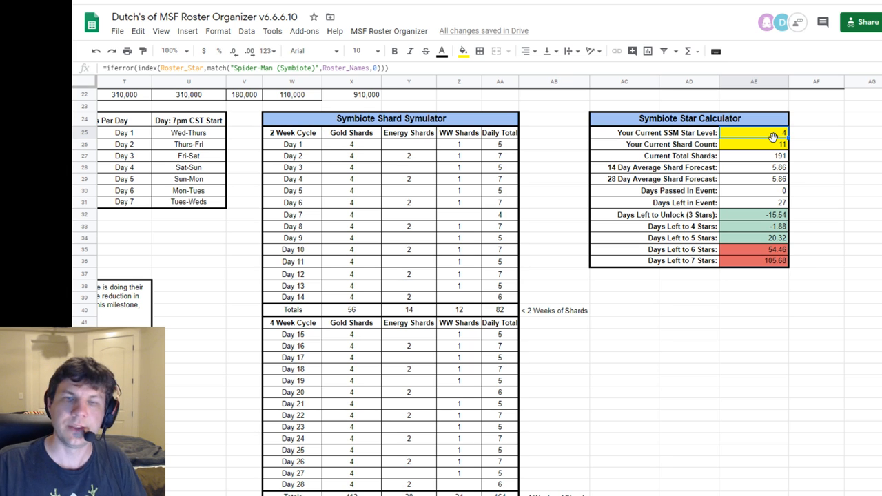
mouse_move(618, 227)
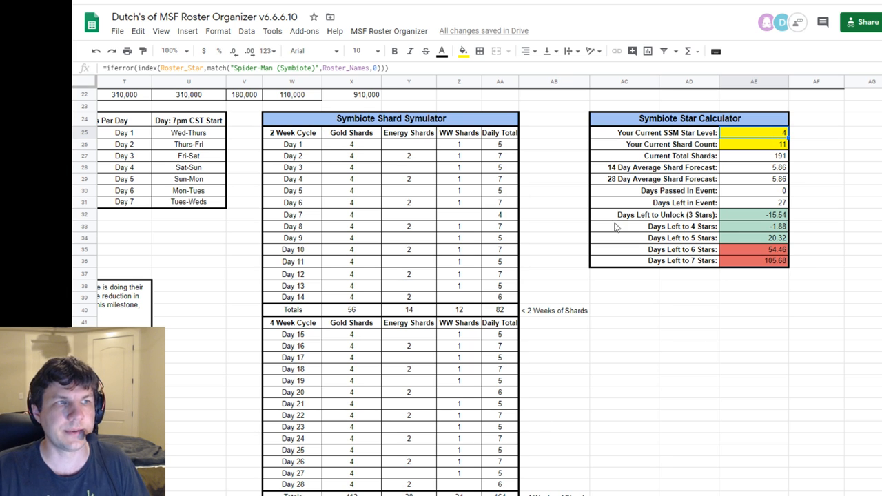
mouse_move(807, 141)
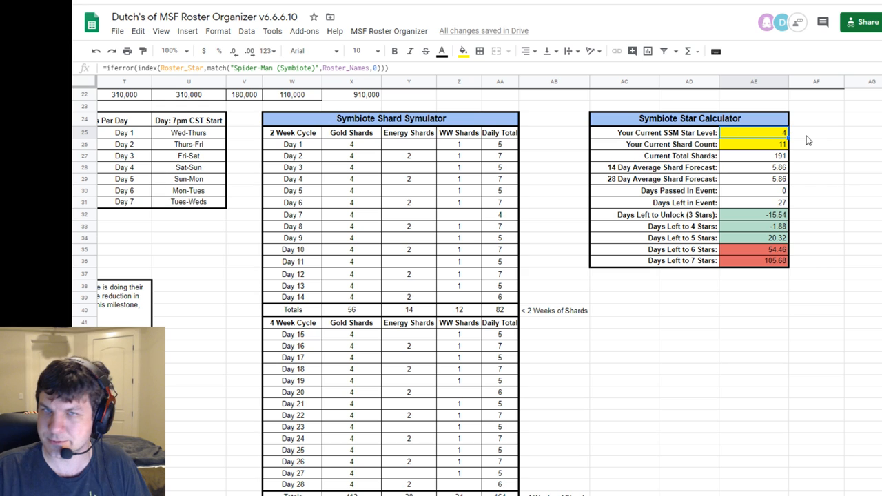
mouse_move(474, 141)
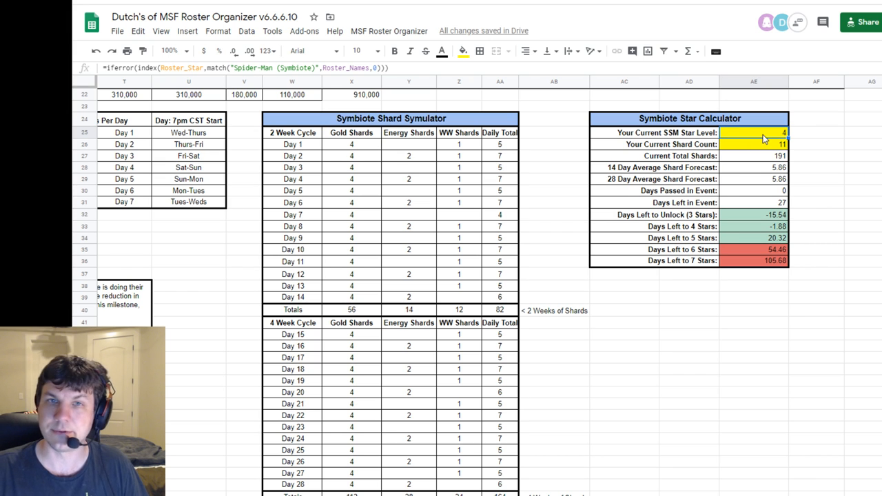
mouse_move(769, 157)
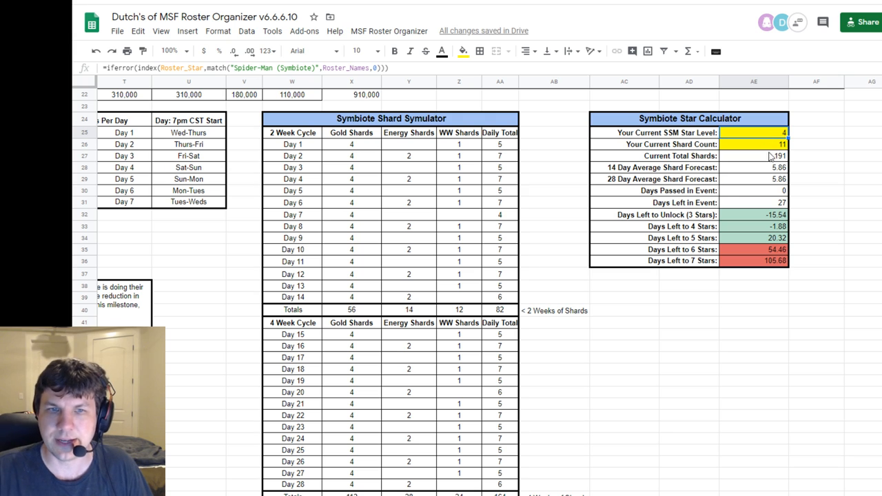
click(752, 145)
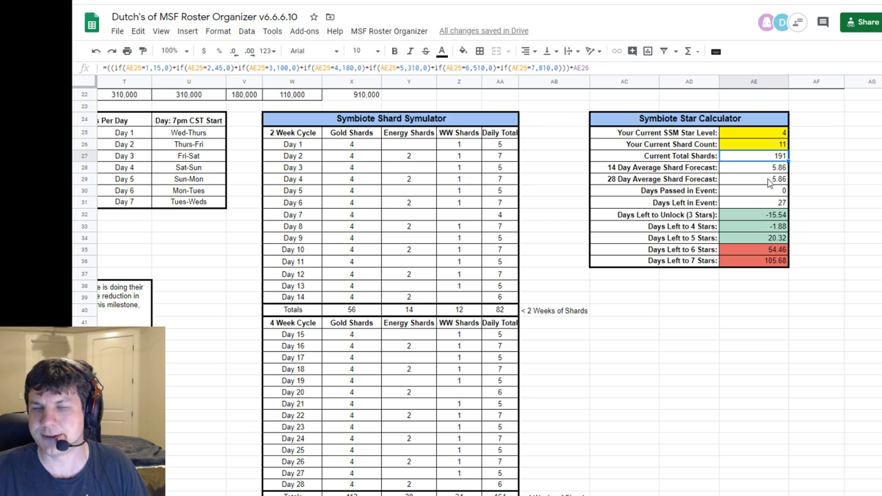
mouse_move(829, 154)
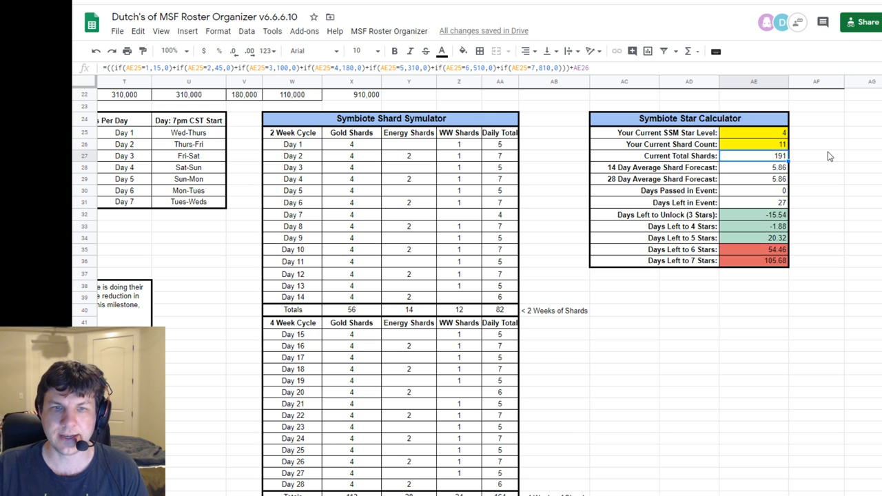
mouse_move(728, 255)
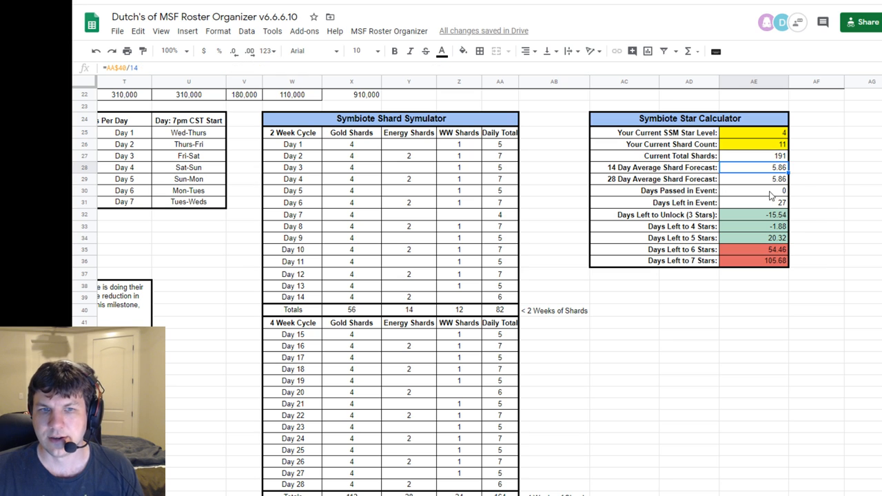
mouse_move(769, 197)
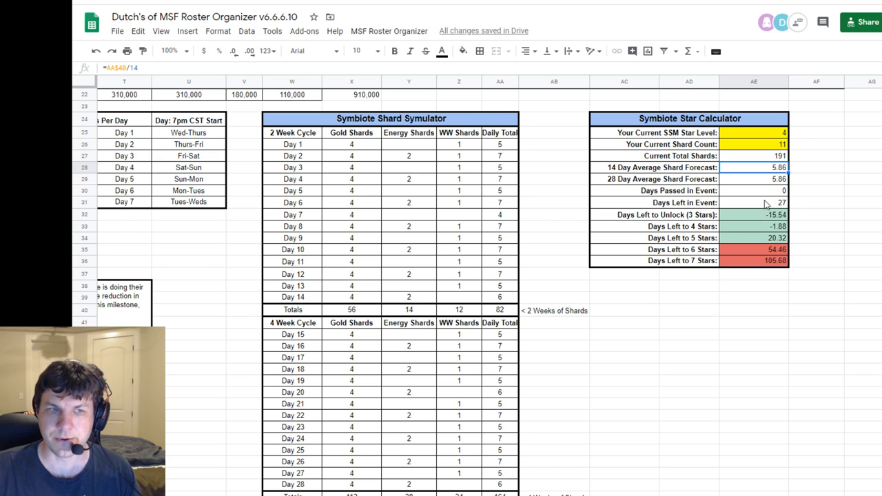
click(392, 119)
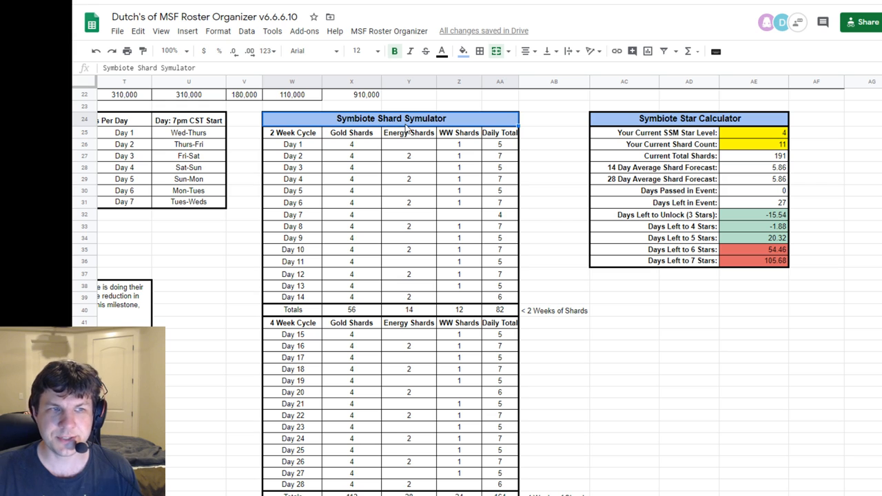
mouse_move(516, 257)
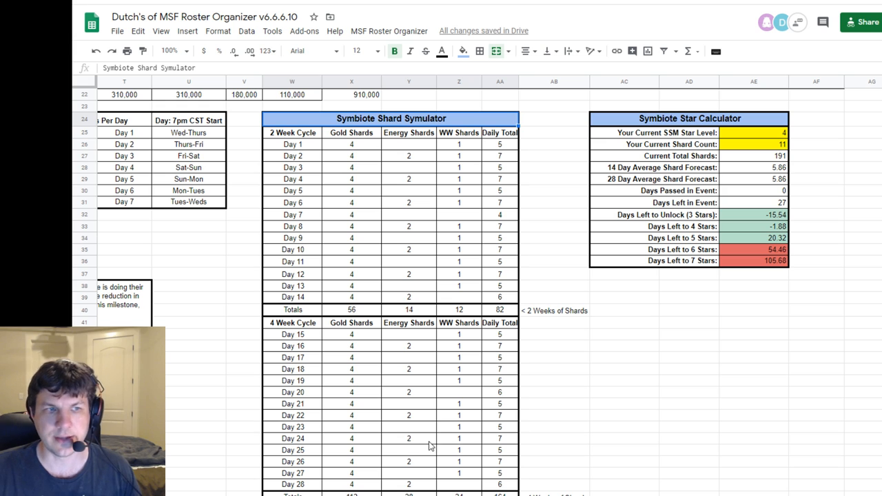
click(352, 145)
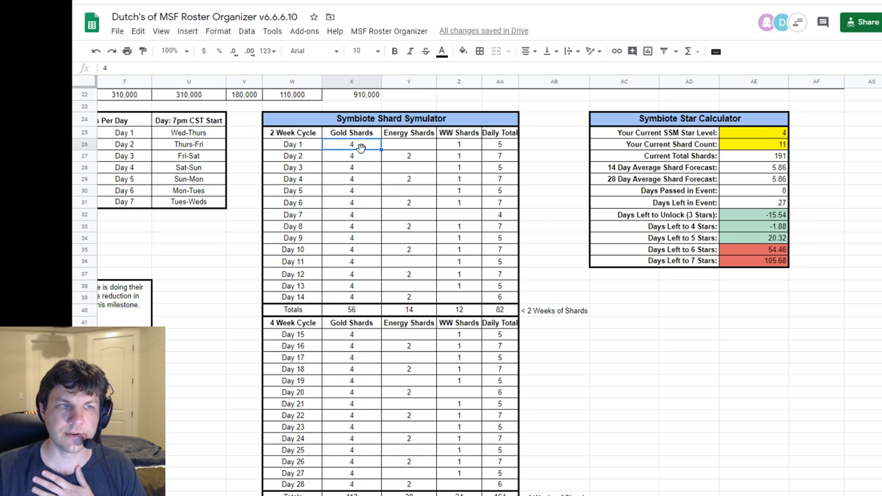
mouse_move(410, 164)
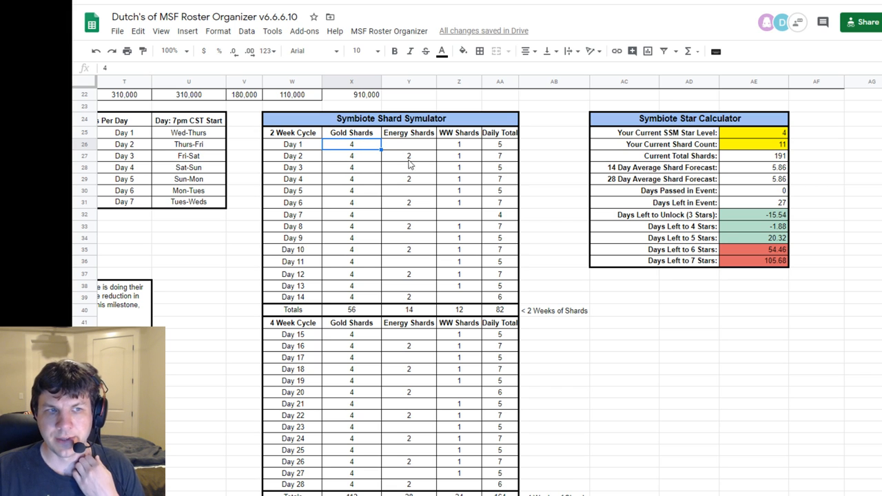
mouse_move(463, 144)
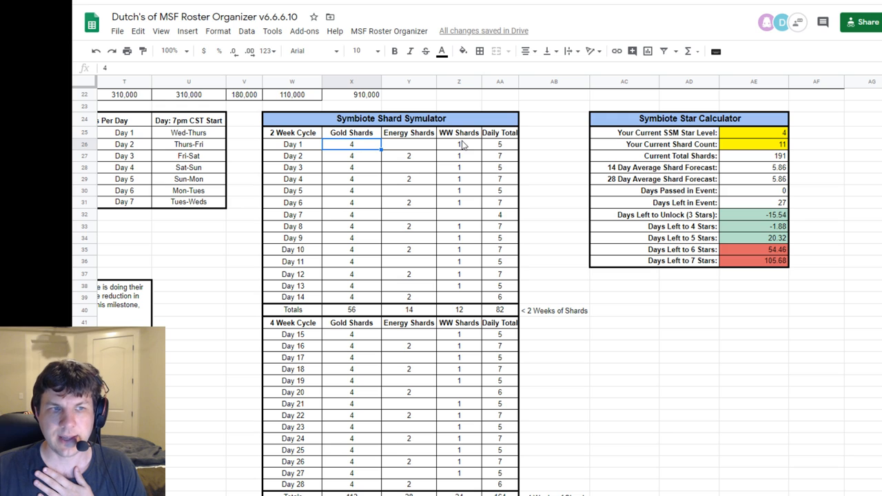
mouse_move(467, 164)
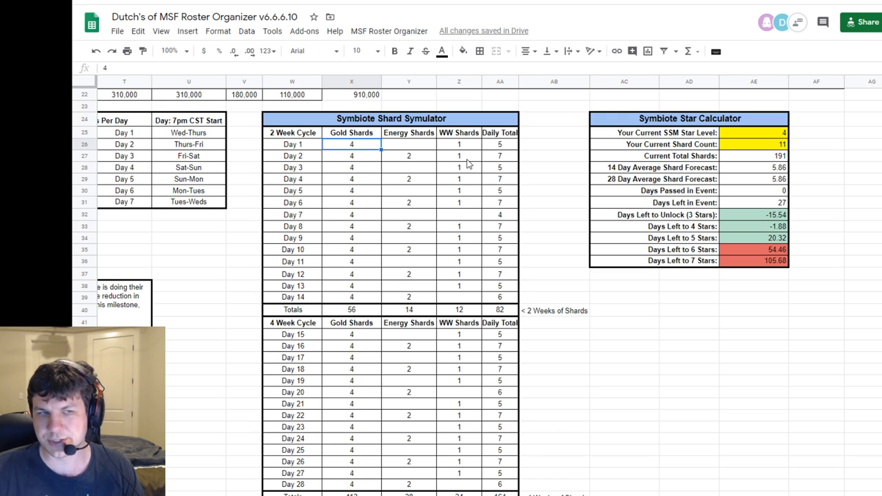
mouse_move(476, 206)
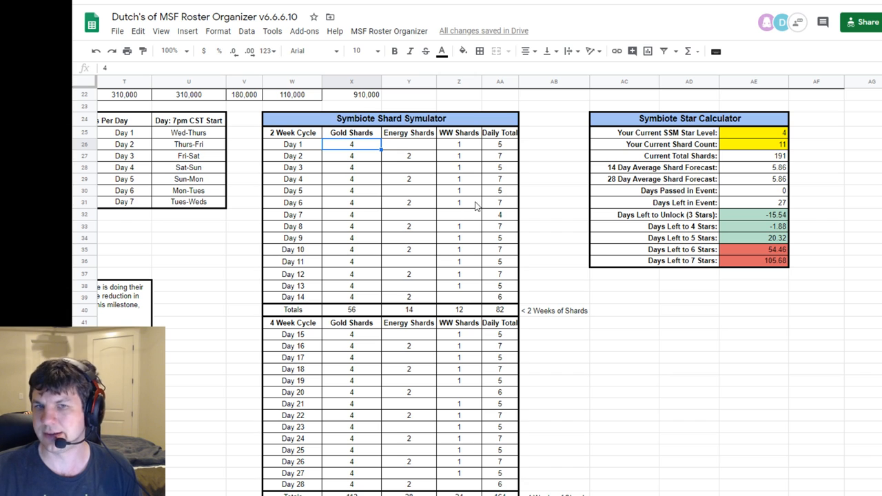
mouse_move(460, 186)
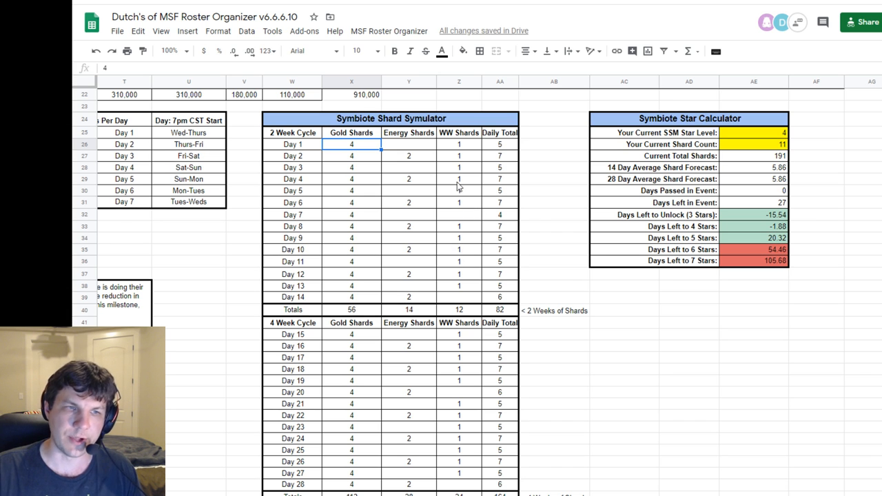
mouse_move(471, 279)
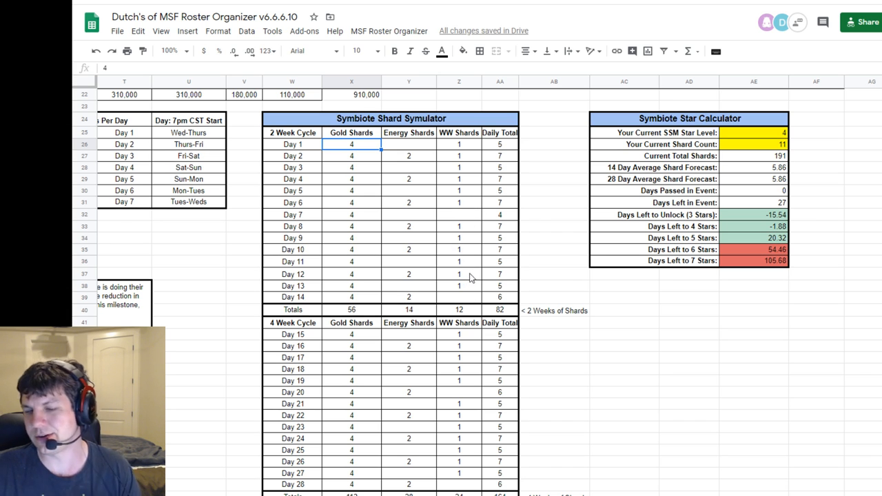
mouse_move(466, 247)
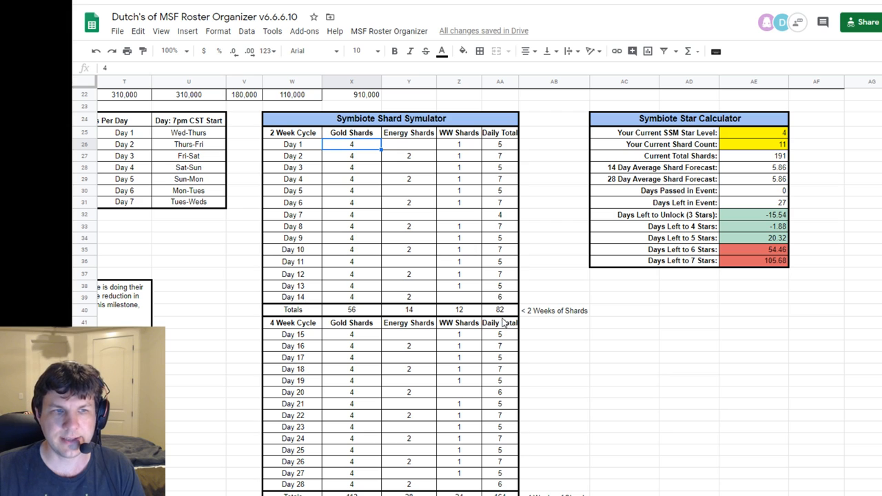
mouse_move(509, 303)
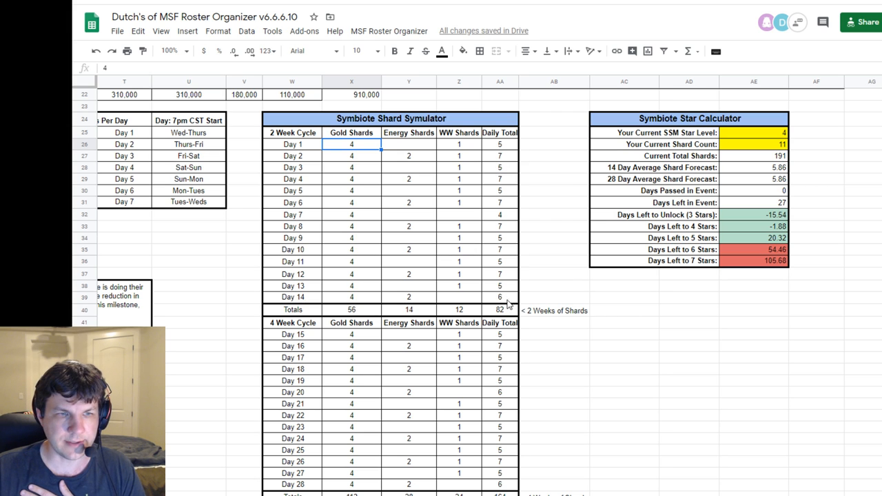
click(499, 309)
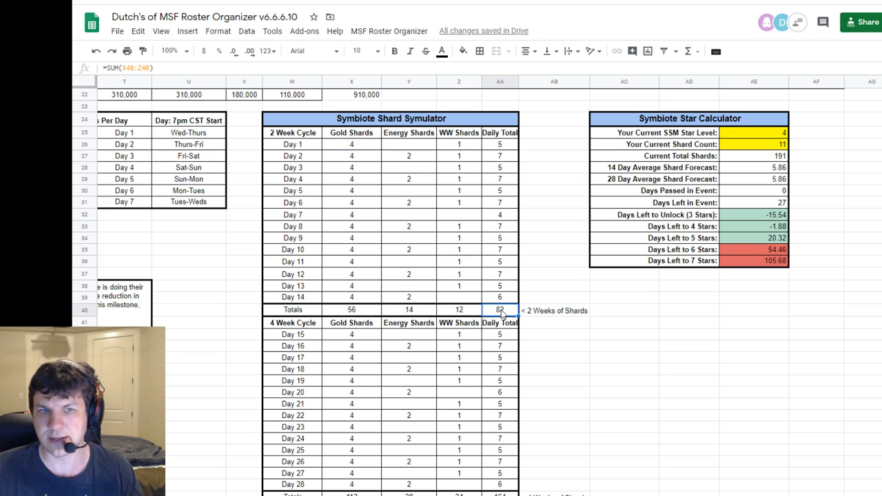
mouse_move(634, 343)
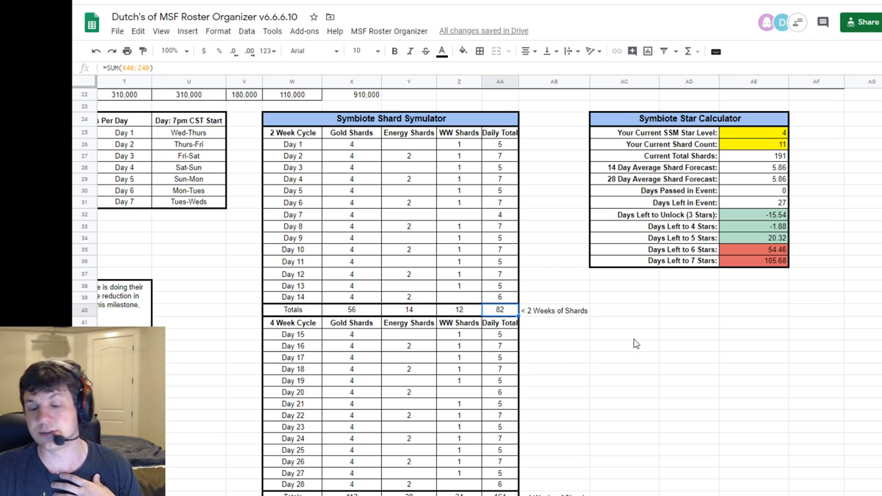
mouse_move(614, 353)
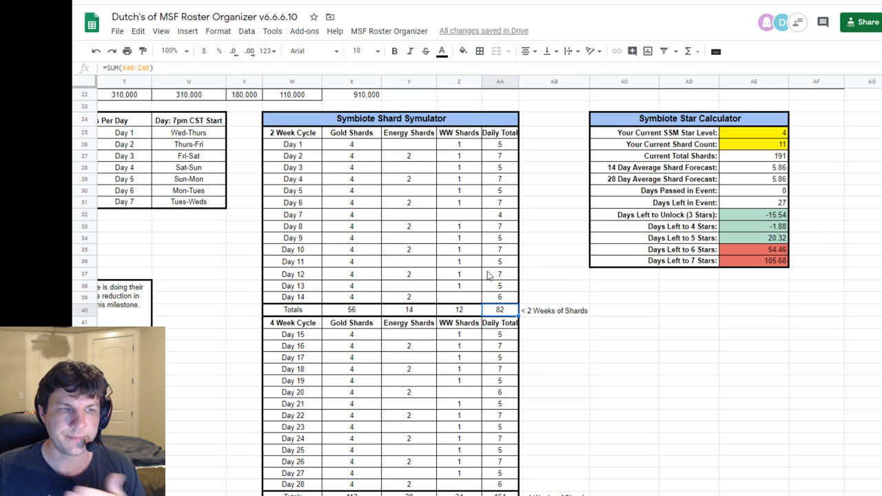
click(754, 237)
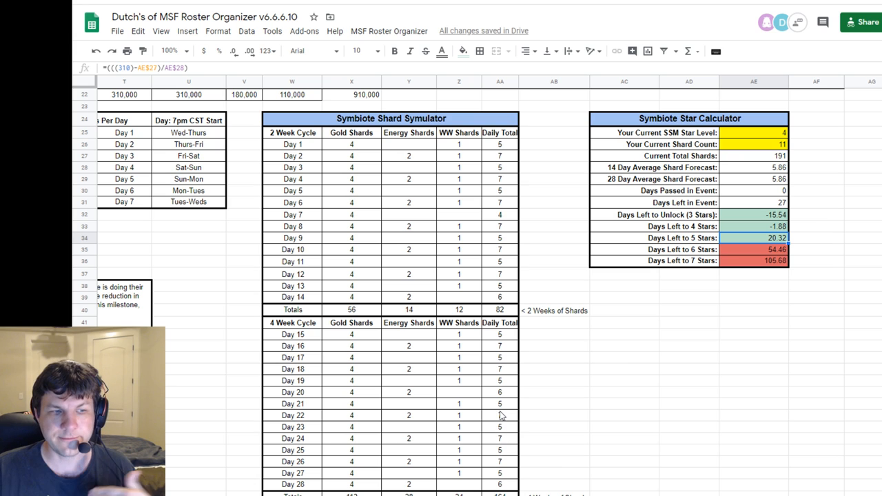
click(499, 391)
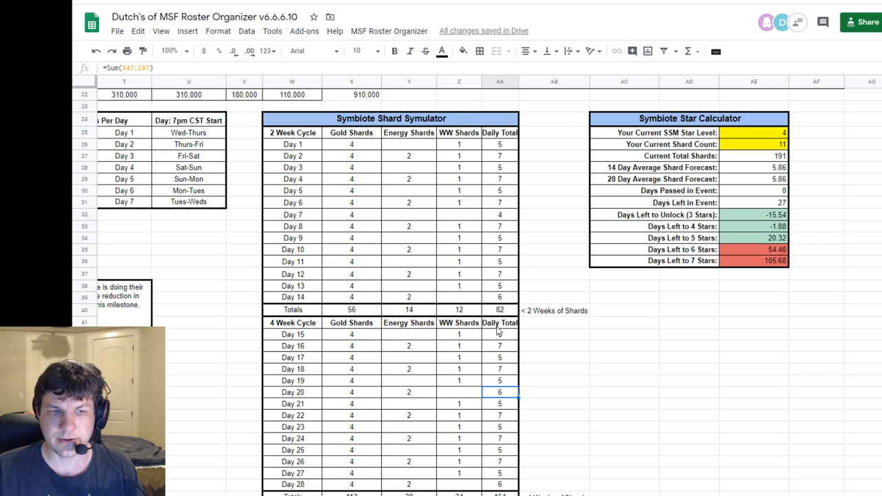
mouse_move(512, 398)
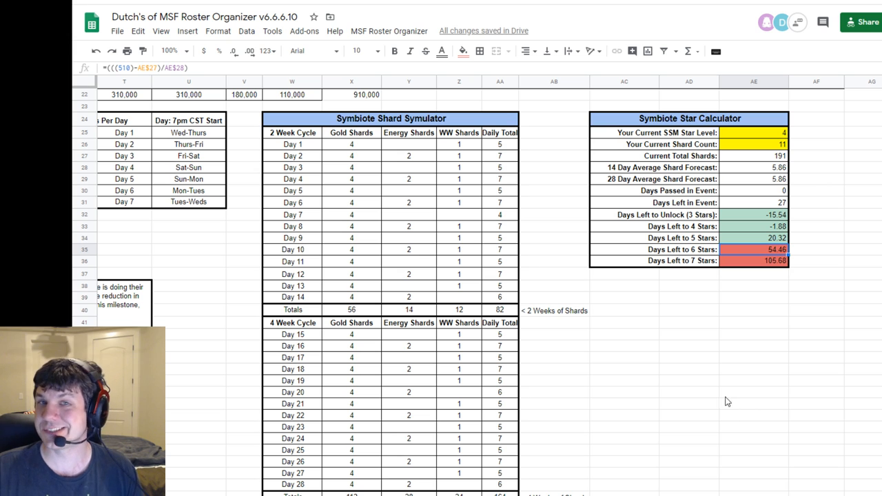
mouse_move(724, 384)
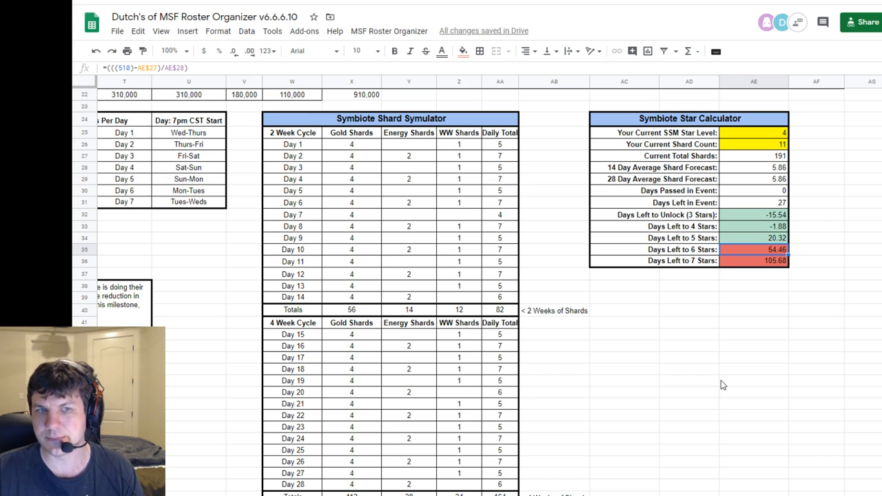
Overwrite the current shard count so total shards become 270 and days-left forecasts update
click(753, 144)
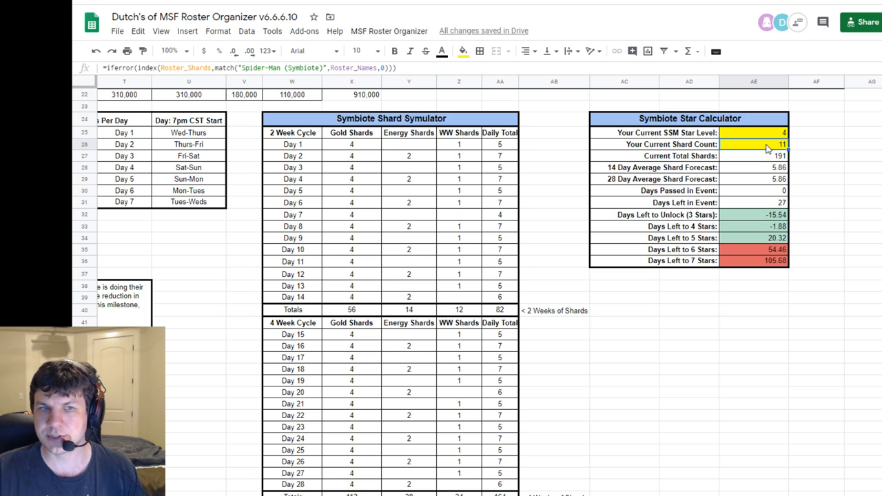
click(753, 260)
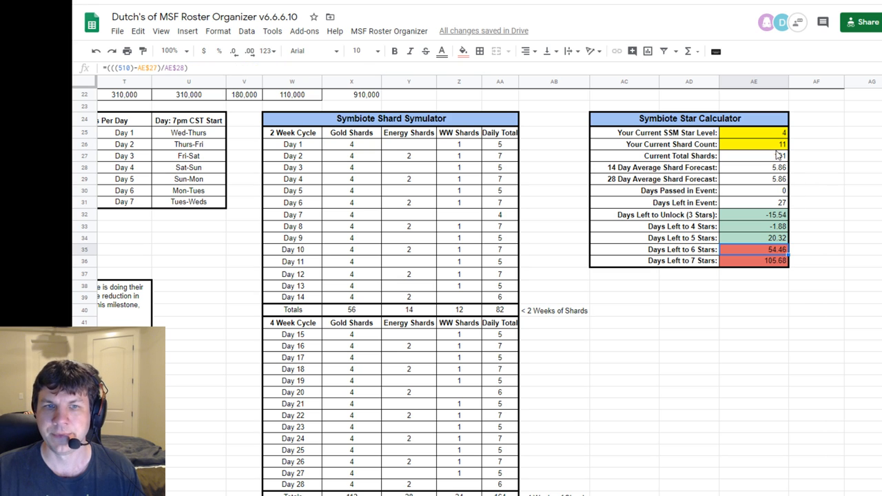
click(753, 144)
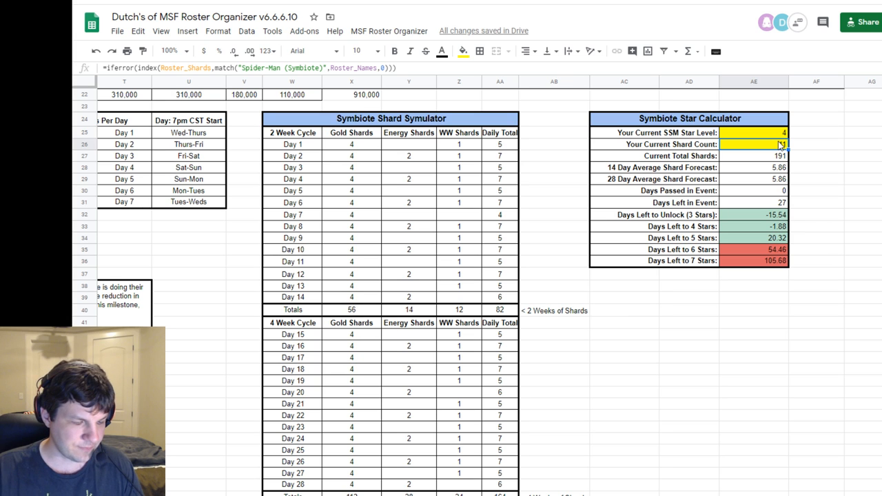
text(6)
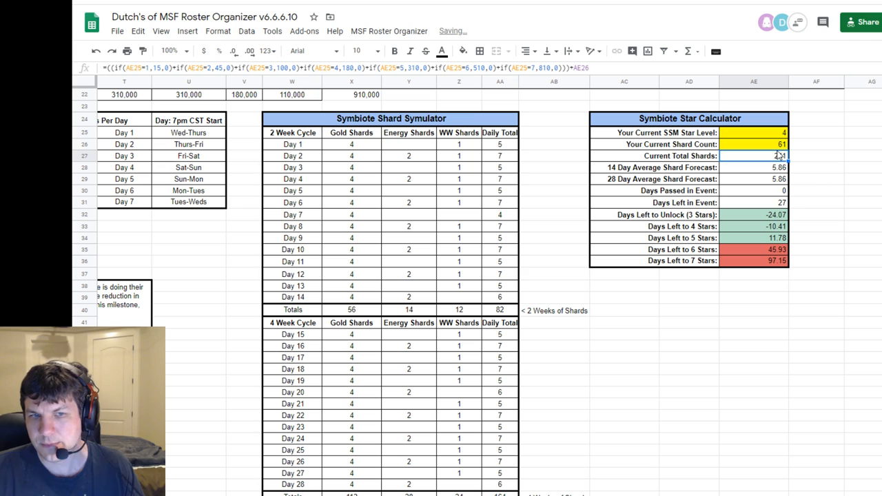
click(753, 248)
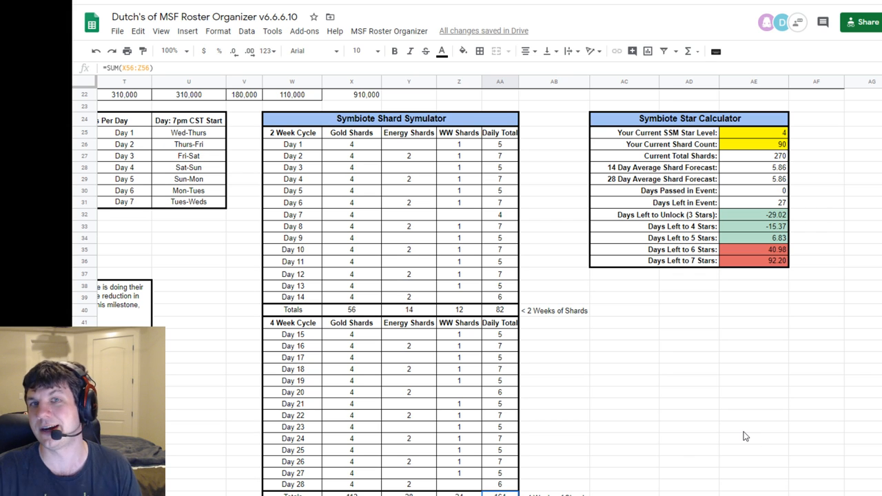
mouse_move(402, 441)
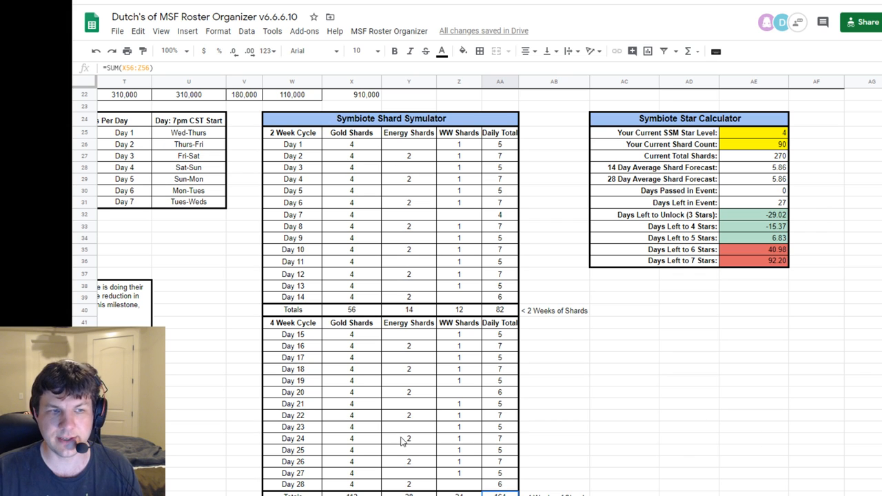
mouse_move(794, 364)
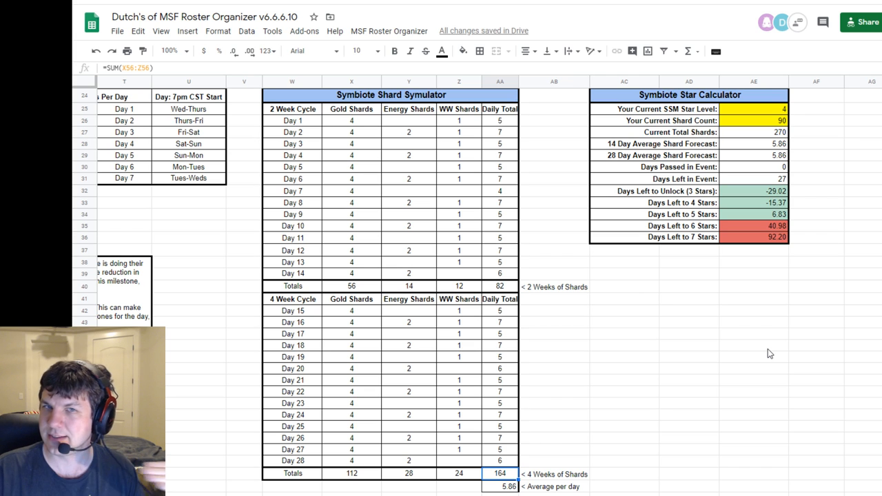
mouse_move(544, 350)
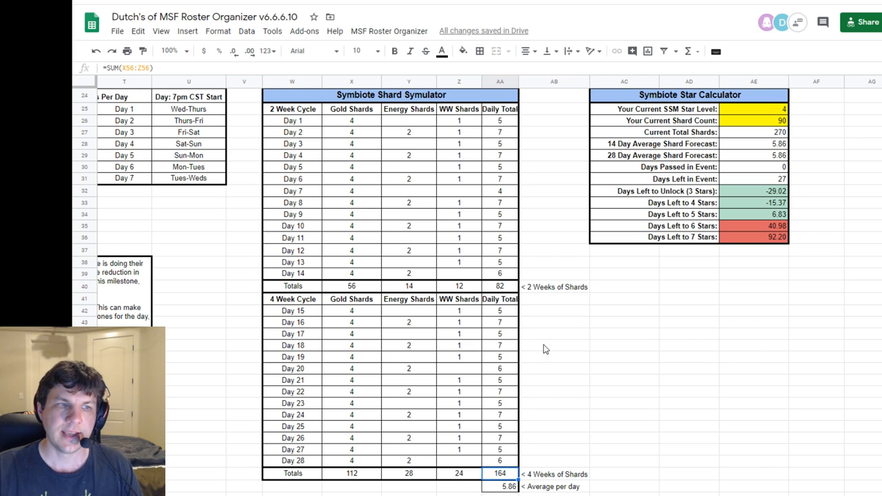
Raise even-day gold shards from 4 to 5, lifting the average forecast to 6.36
click(351, 132)
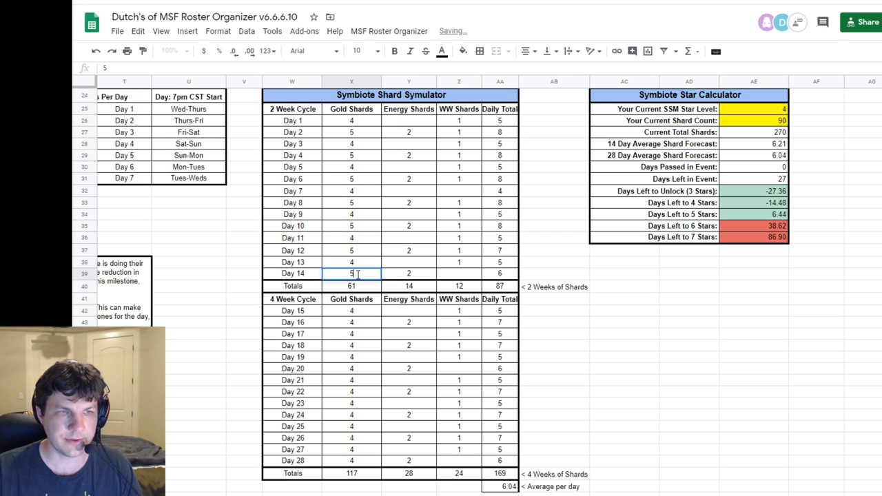
text(5)
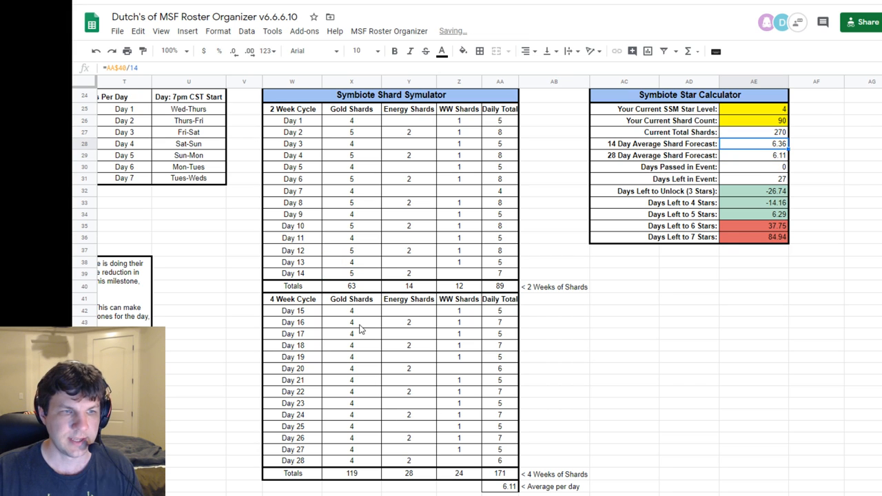
click(352, 345)
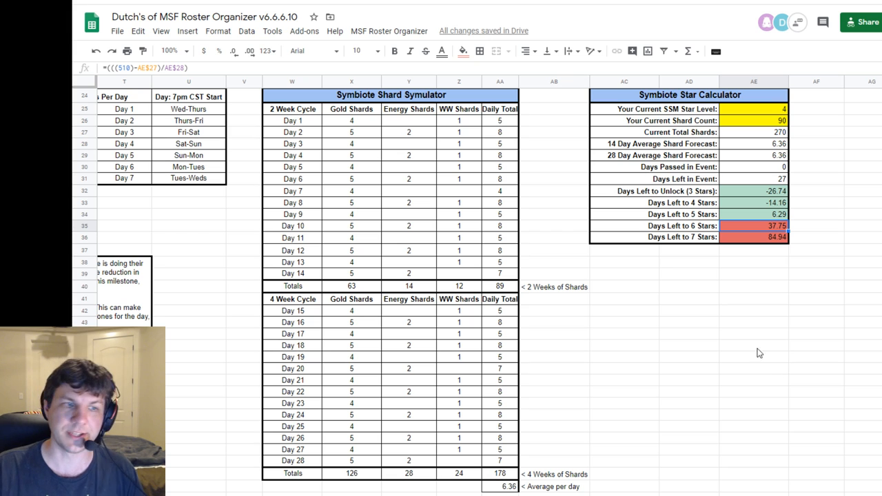
mouse_move(822, 331)
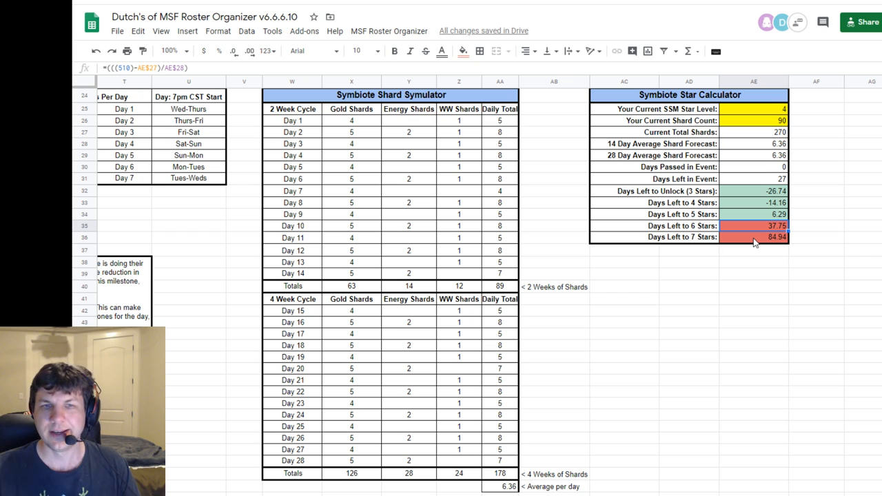
mouse_move(794, 113)
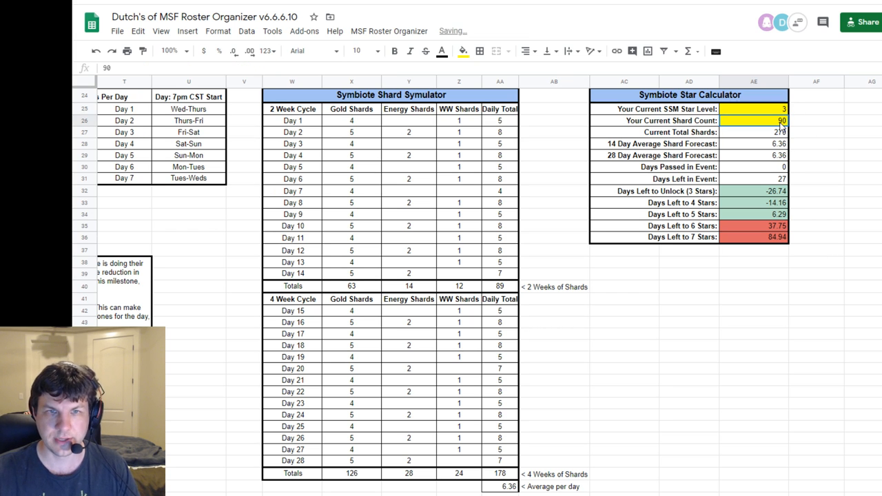
Enter star level 3 with 3 shards and check the days-left-to-5-stars formula
text(3)
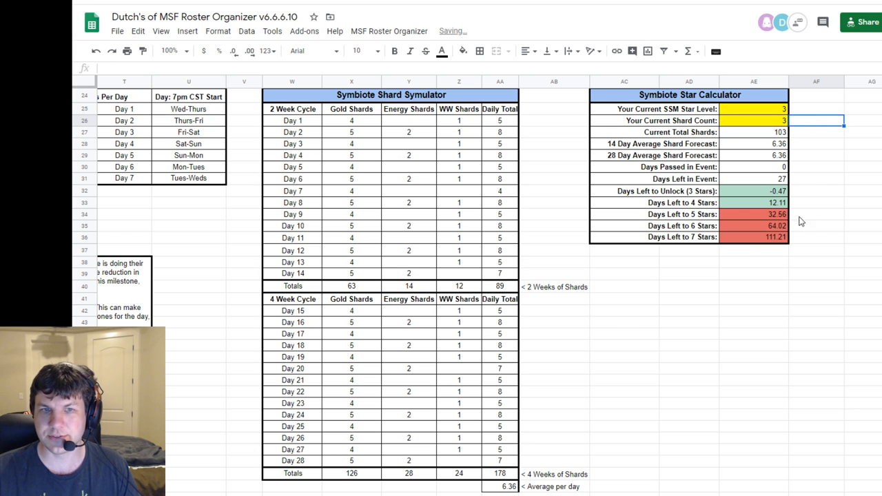
click(753, 202)
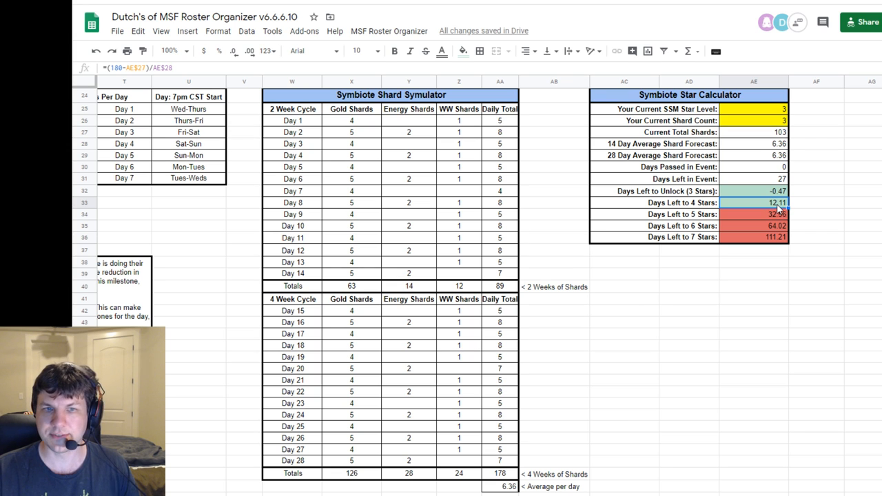
mouse_move(774, 219)
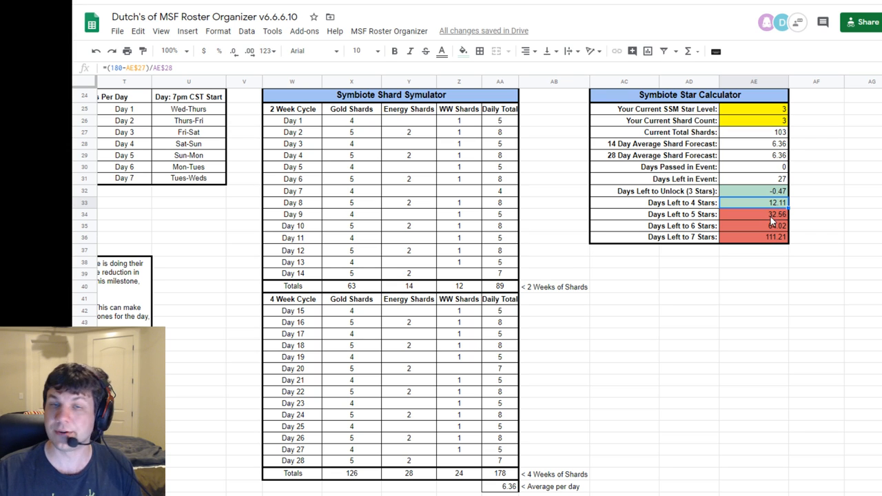